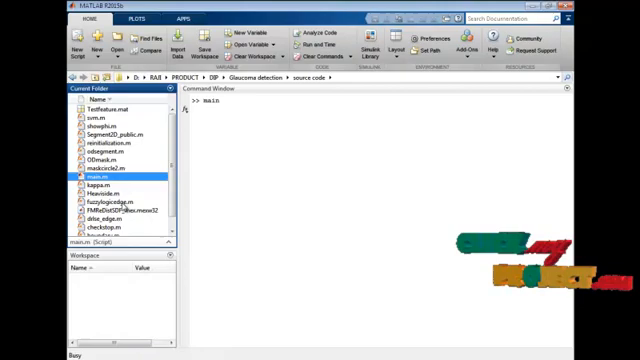
- Run the main glaucoma detection script from the Command Window
key(enter)
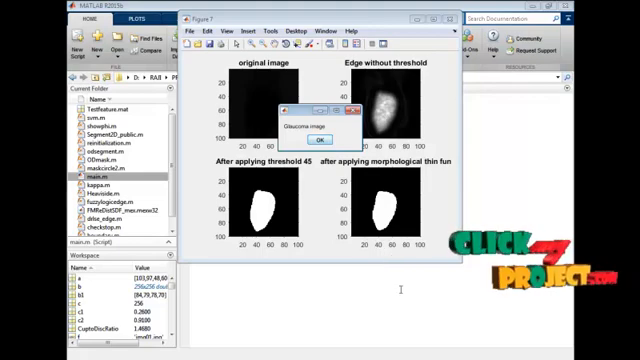
- Dismiss the 'Glaucoma image' verdict message over the detection-stage figure
click(318, 140)
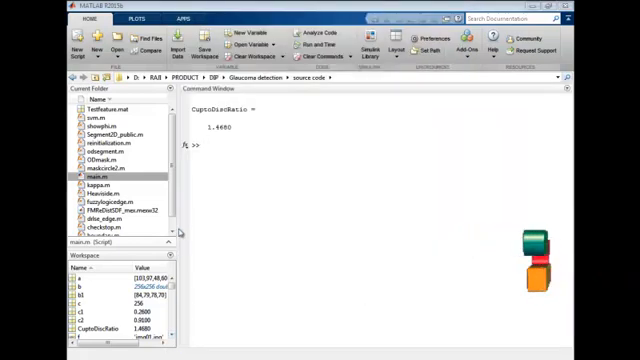